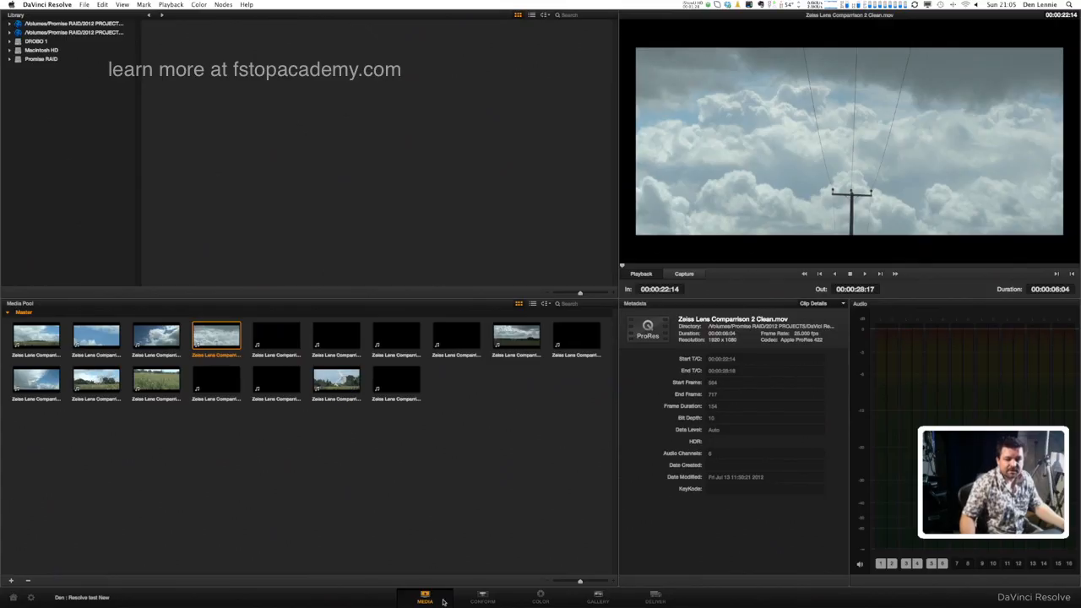
Switch to the Conform workspace showing the master timeline of 17 Zeiss lens clips
click(482, 598)
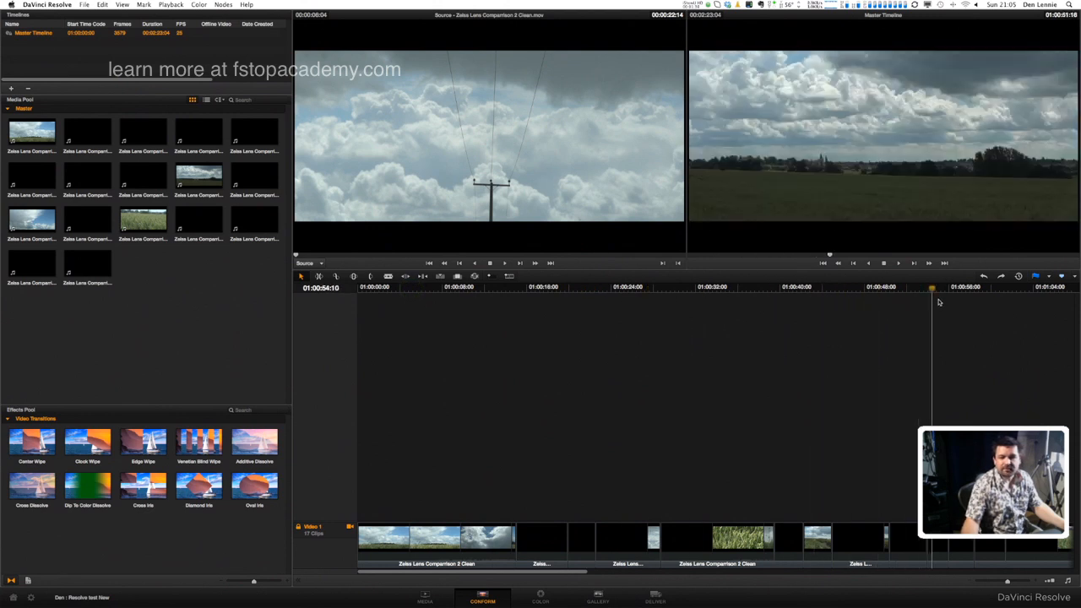
Move the playhead to the sky clip near 15 seconds and open the Color page
click(437, 287)
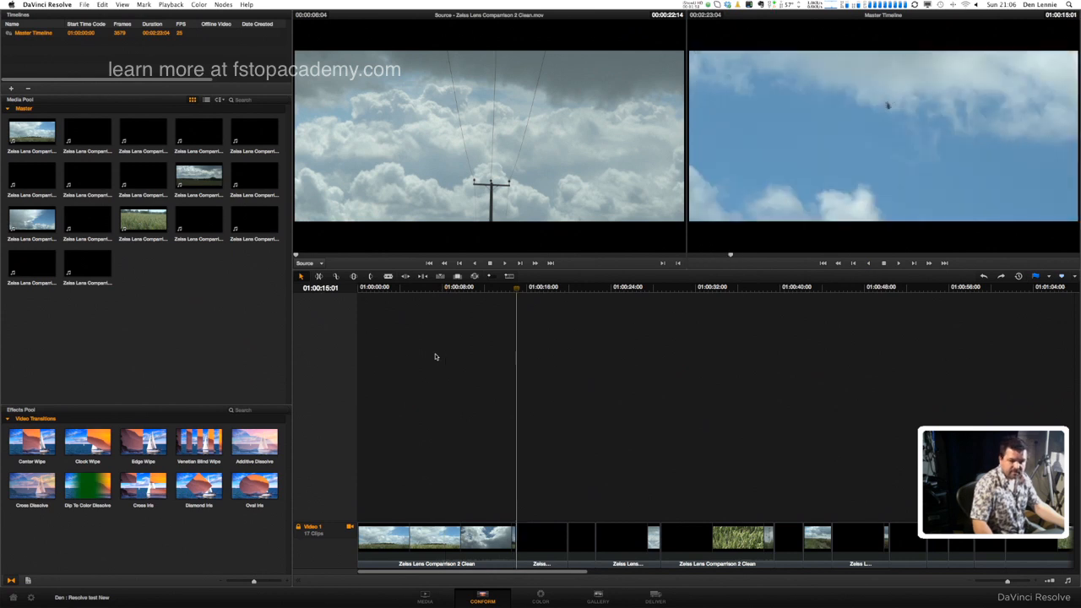
click(803, 287)
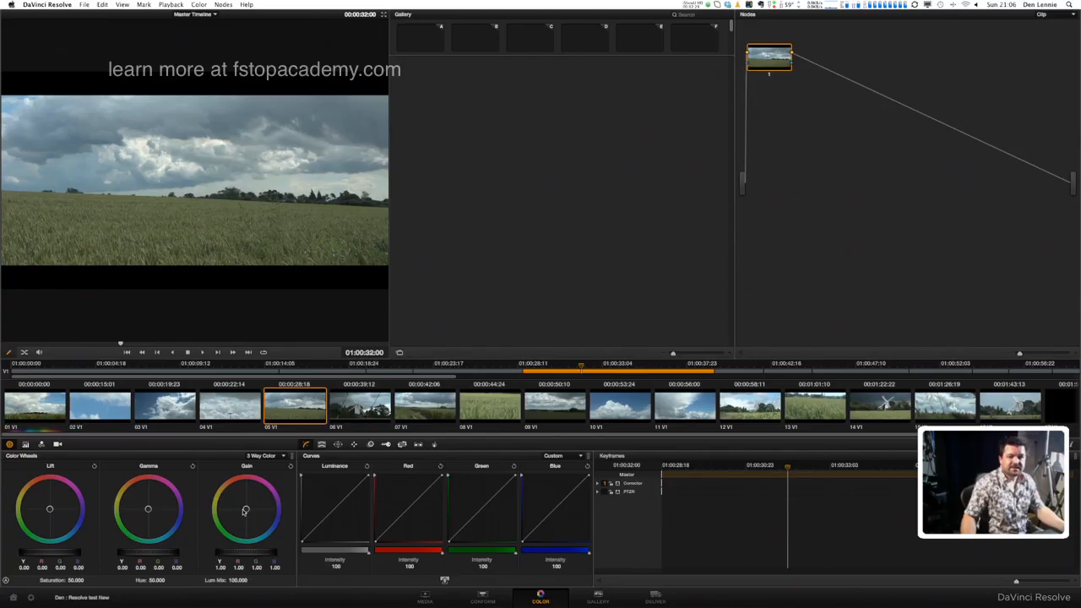
Drag the Lift master wheel down to darken the wheat field clip's shadows
drag(769, 58, 792, 61)
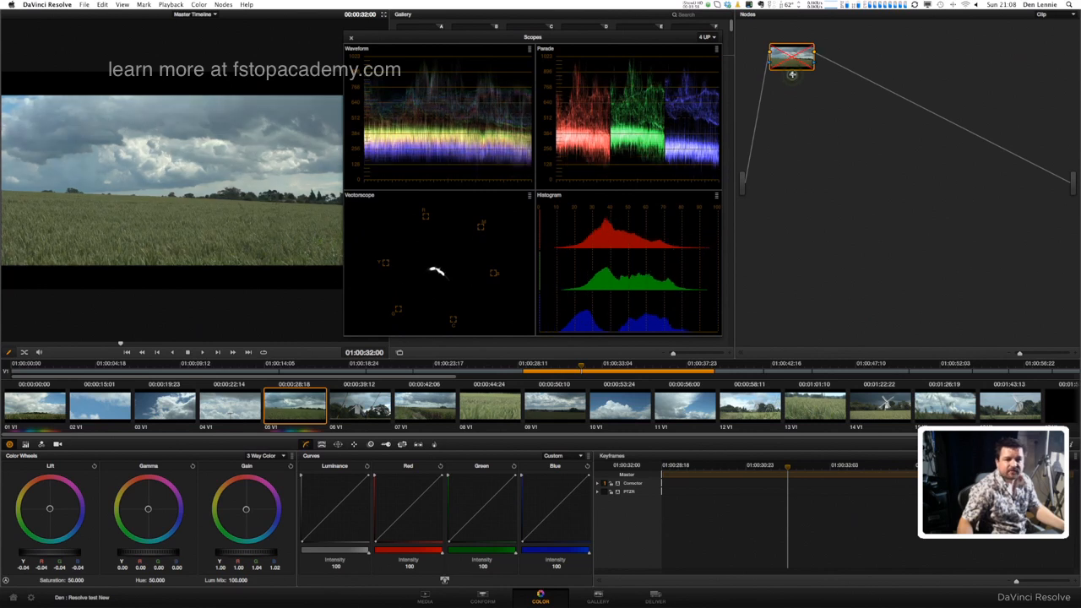
click(792, 57)
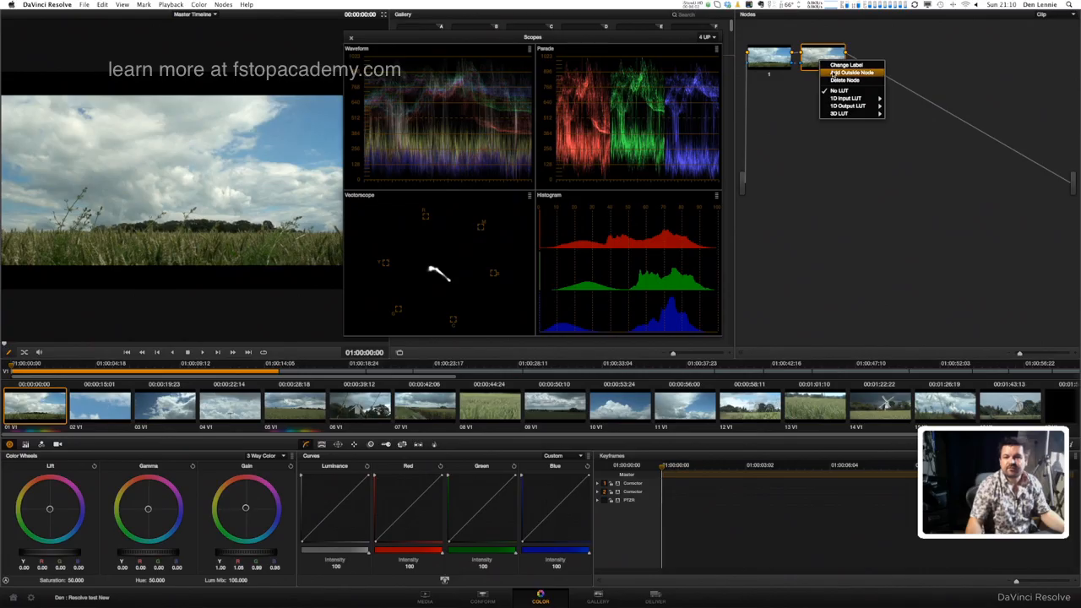
Delete the second correction node from the first clip's node graph
click(851, 72)
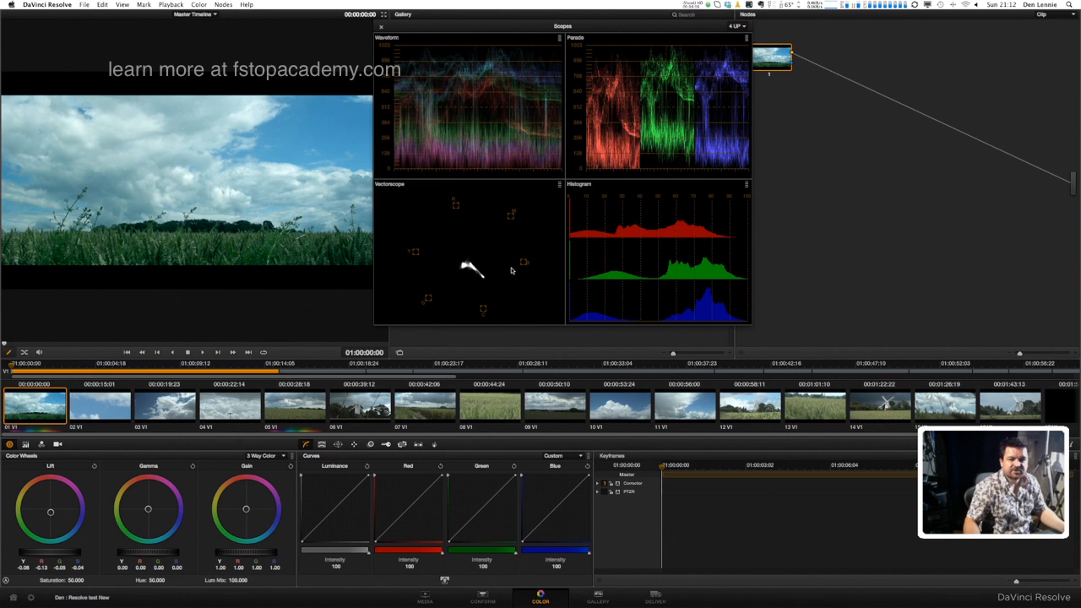
mouse_move(519, 268)
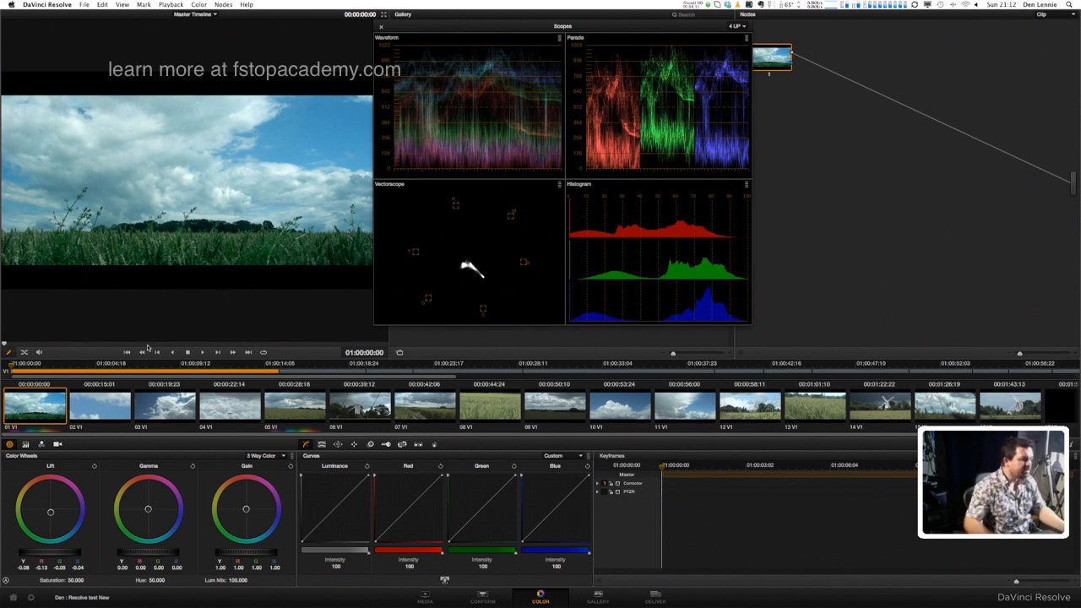
mouse_move(2, 475)
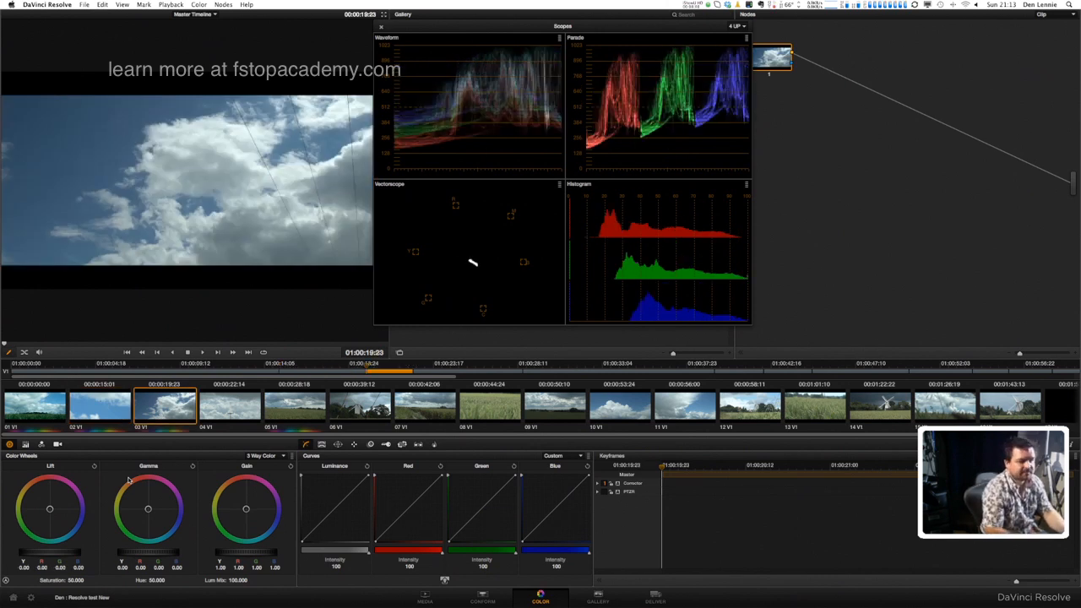
Select thumbnail 04 to load the clouds and power lines clip
click(230, 407)
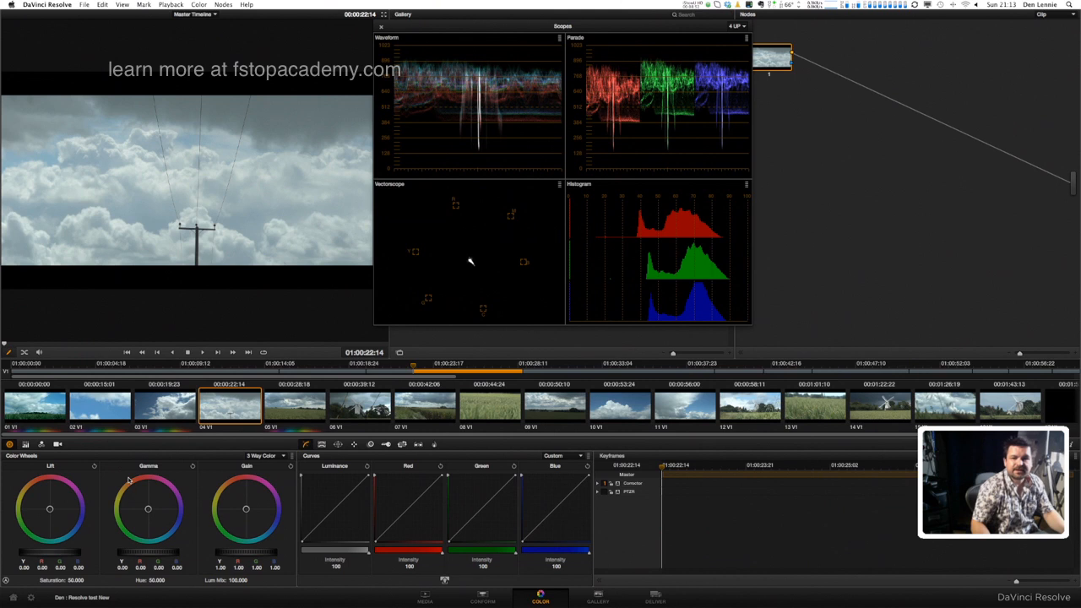